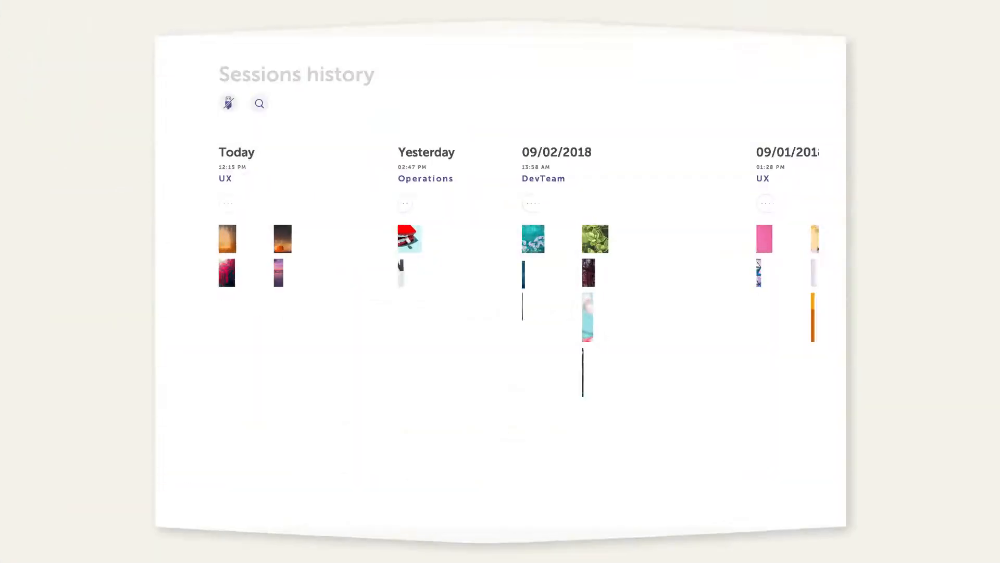
Open a past session from Sessions history to list its July 23rd, 2018 whiteboard pages.
click(228, 103)
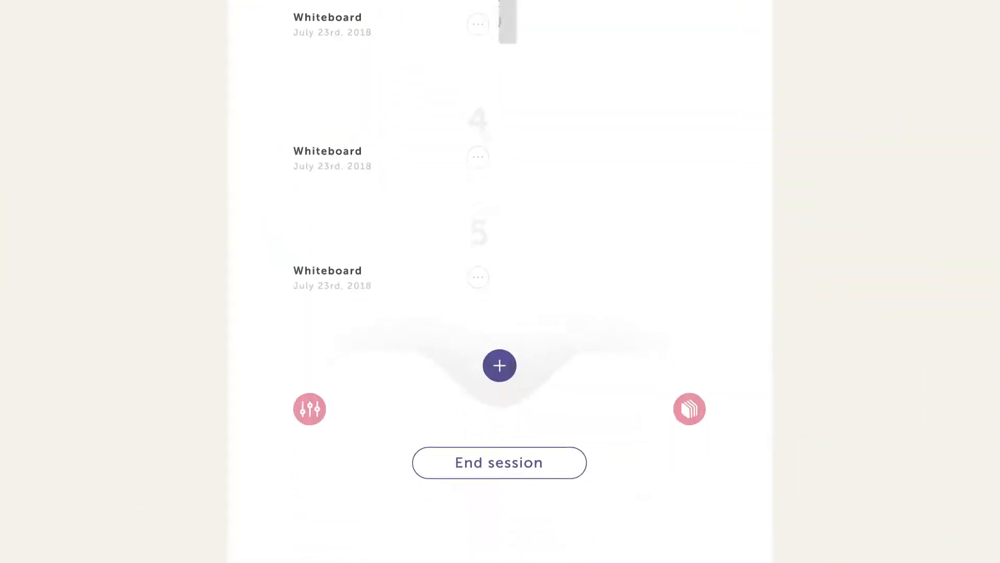
click(499, 366)
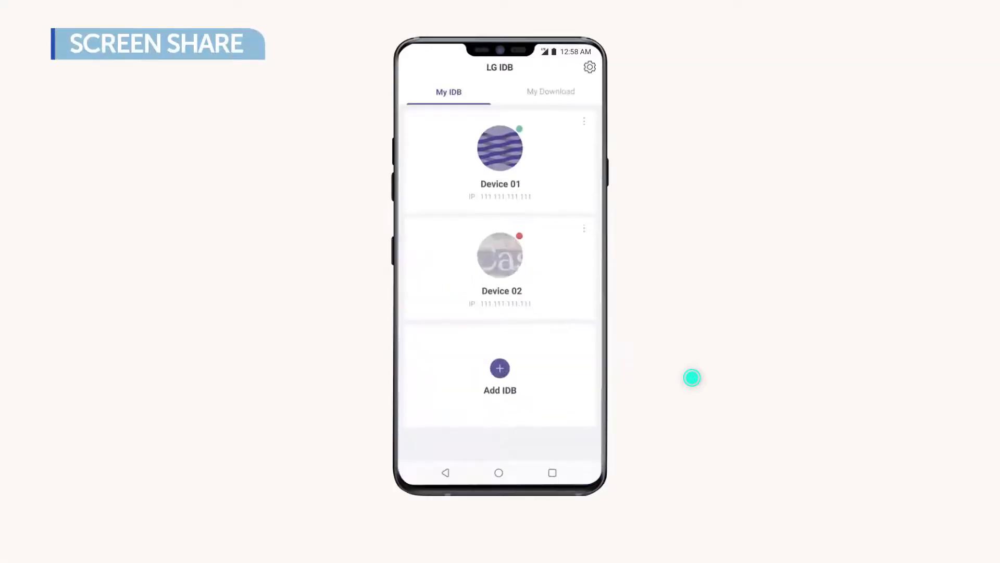
Mirror Device 01's Alpha images onto the board, then open and download the pinecone photo.
click(500, 150)
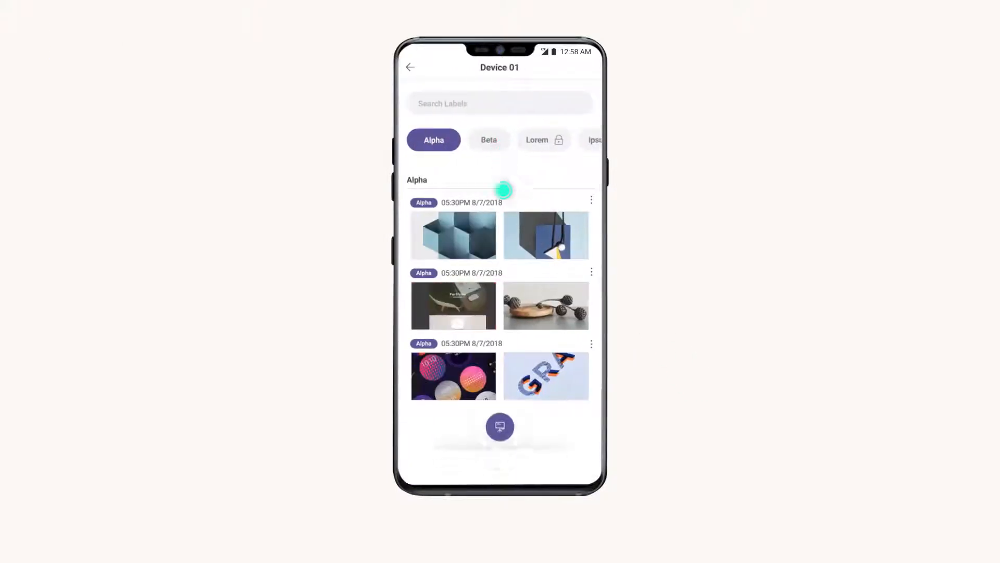
click(500, 427)
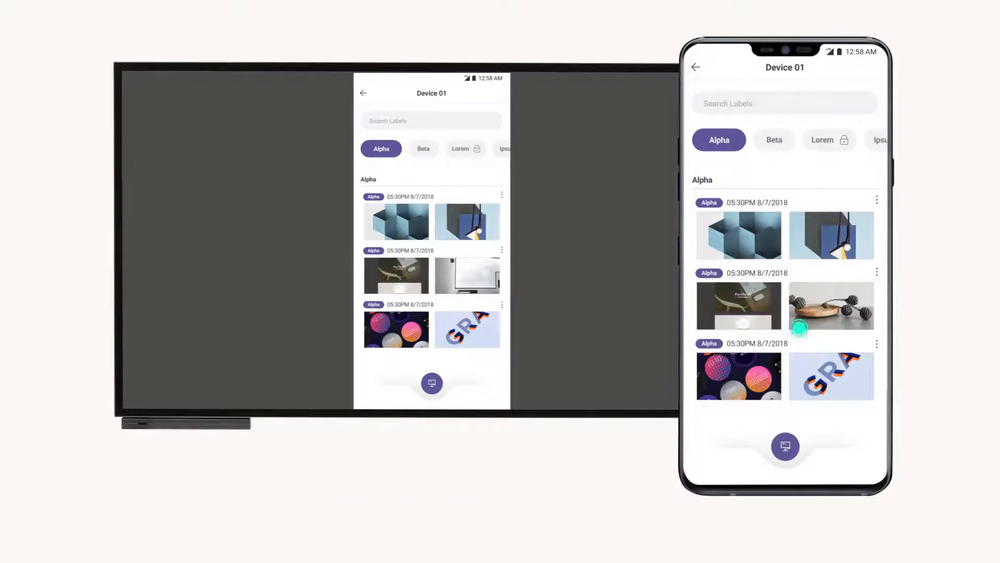
click(832, 305)
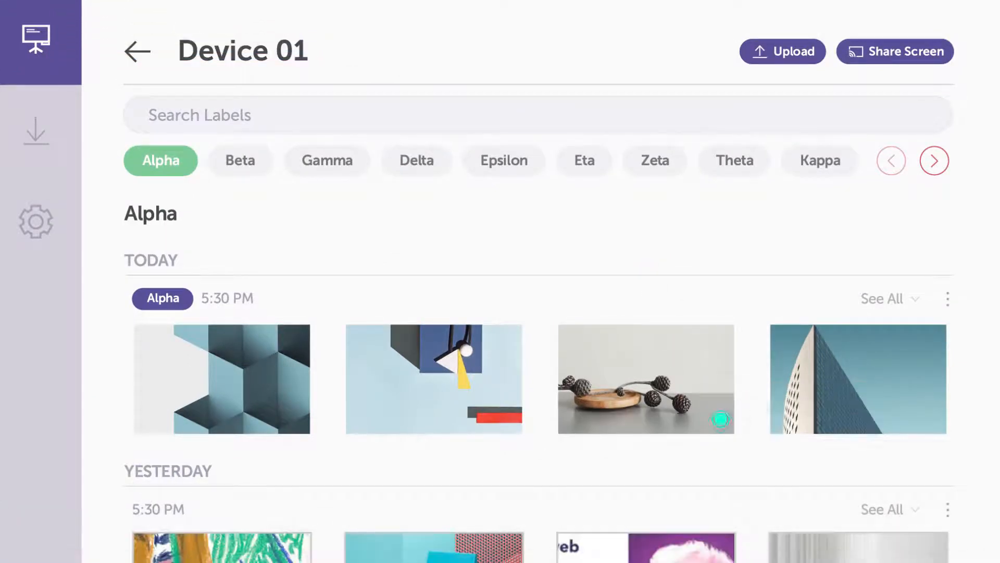
click(36, 130)
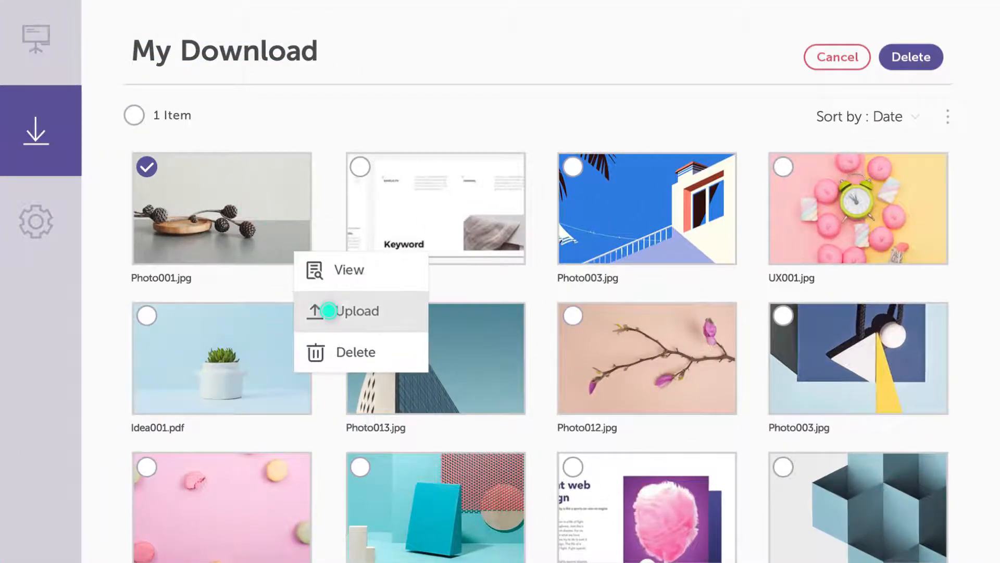
Upload Photo001.jpg to Device 2, resume it, and pick Zelda Whiteboard for data mirroring.
click(359, 310)
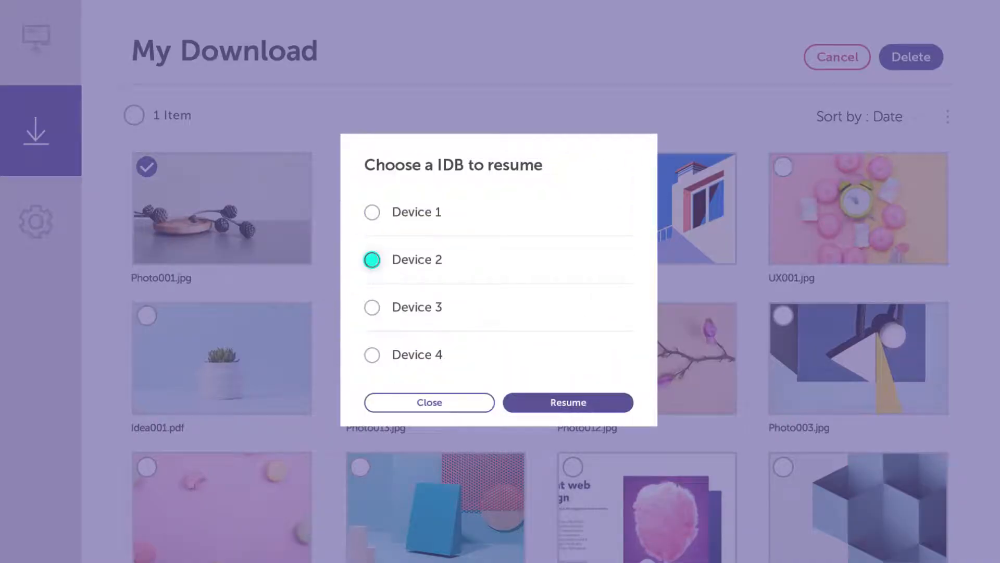
click(567, 401)
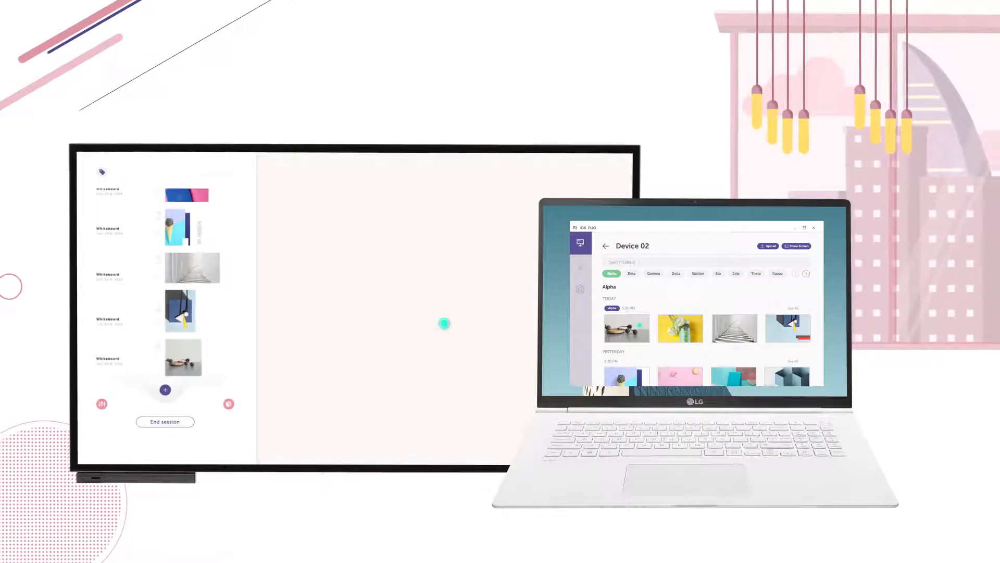
click(182, 358)
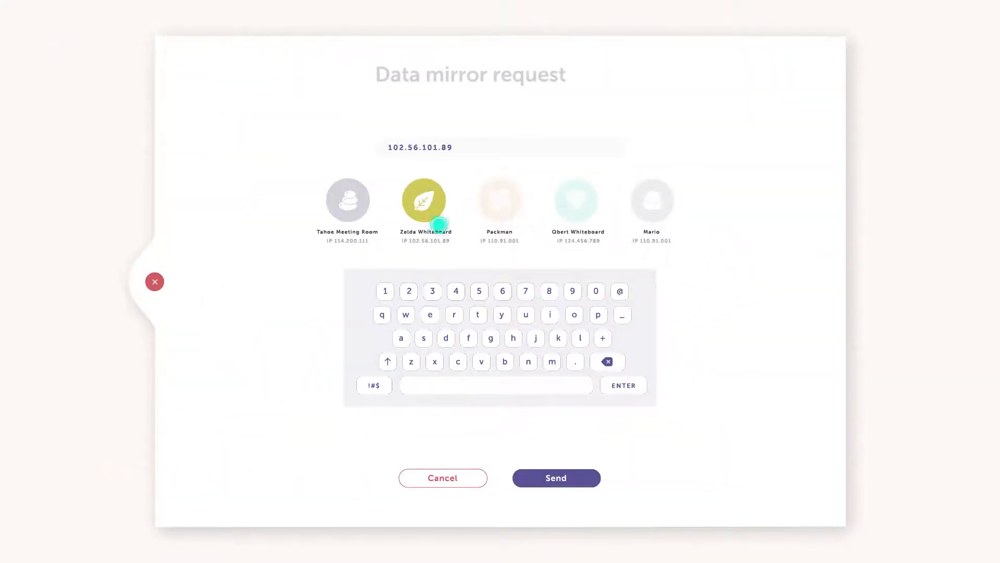
Send the data mirror request to Zelda Whiteboard at 102.56.101.89.
click(554, 478)
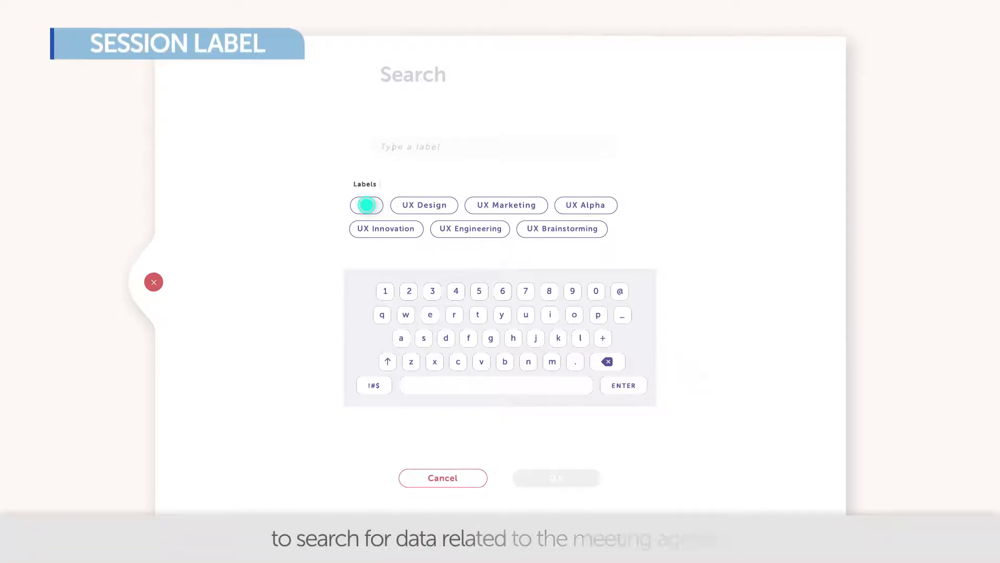
Search label 'UX' and lock the 09/02/2018 session with a six-digit passcode.
click(443, 477)
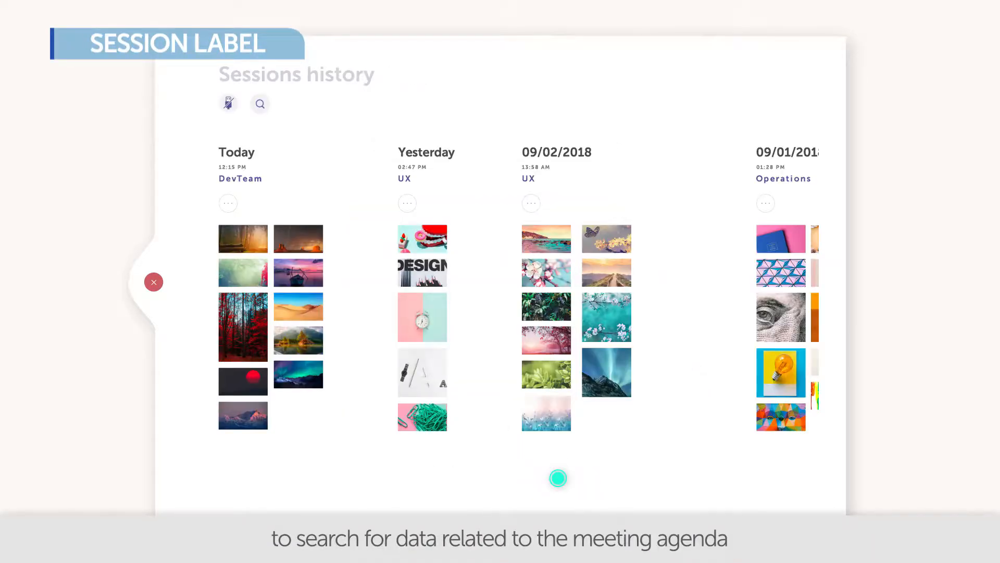
text(UX)
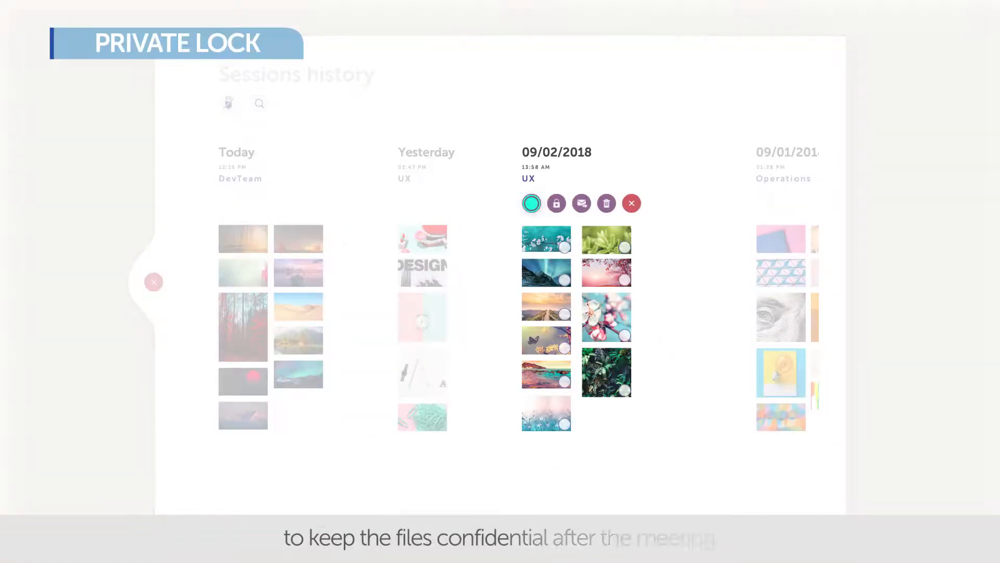
click(556, 203)
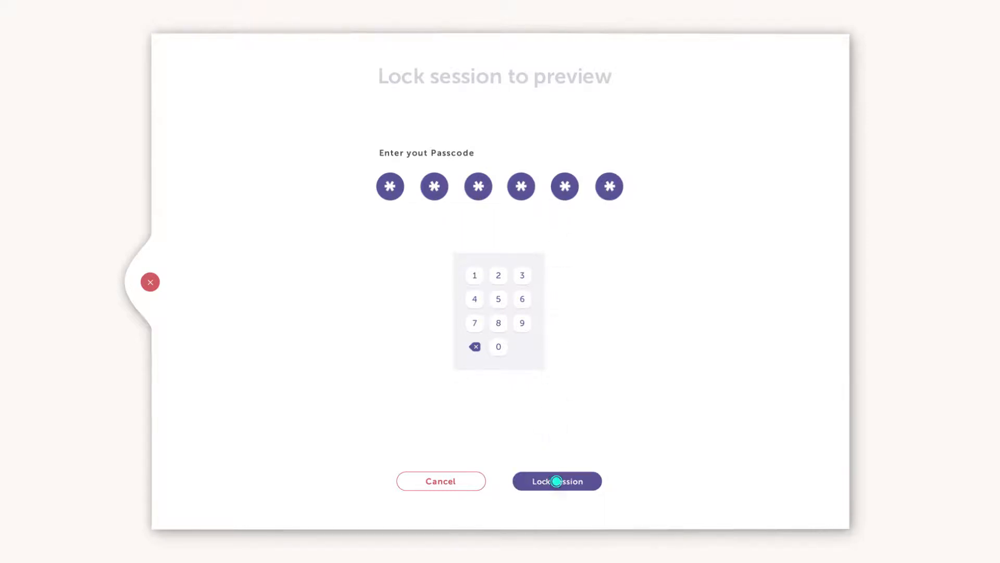
click(557, 480)
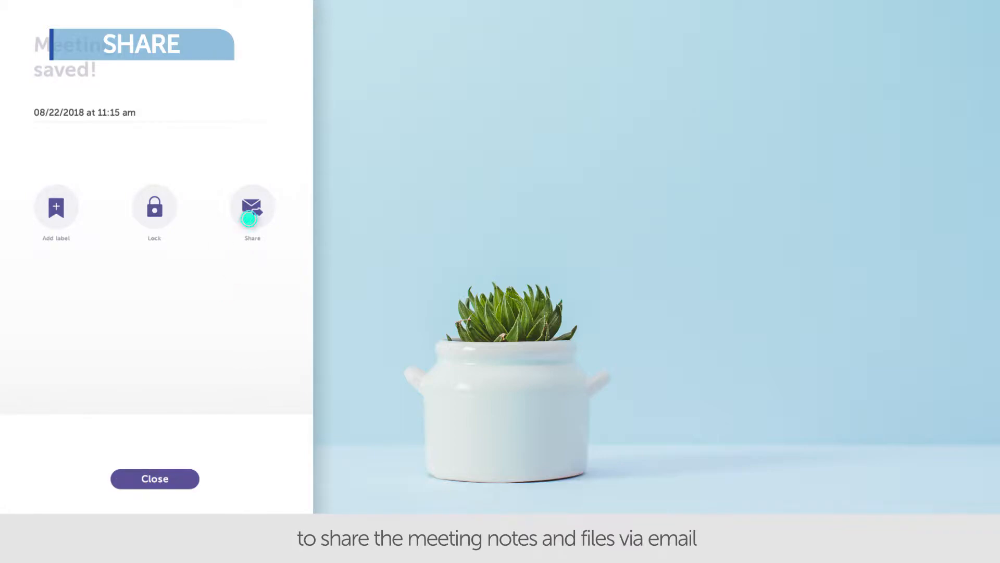
Email the QBert whiteboard meeting to the chosen recipients and dismiss the success message.
click(252, 205)
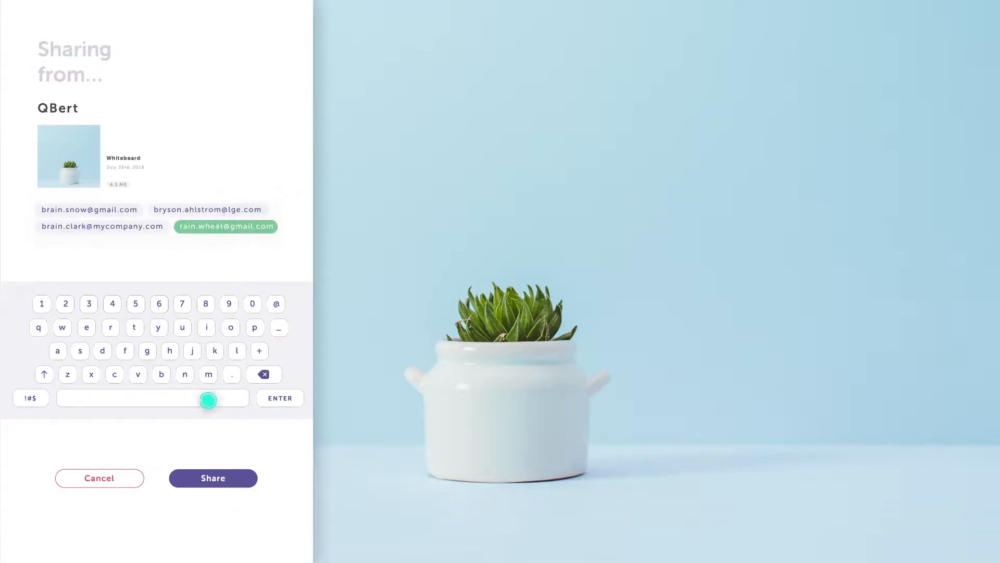
click(213, 477)
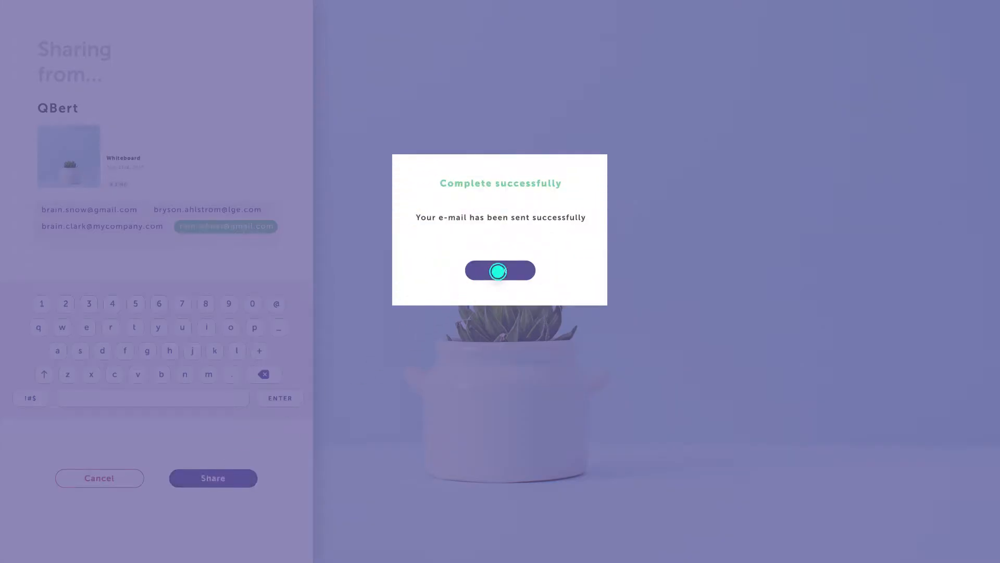
click(500, 270)
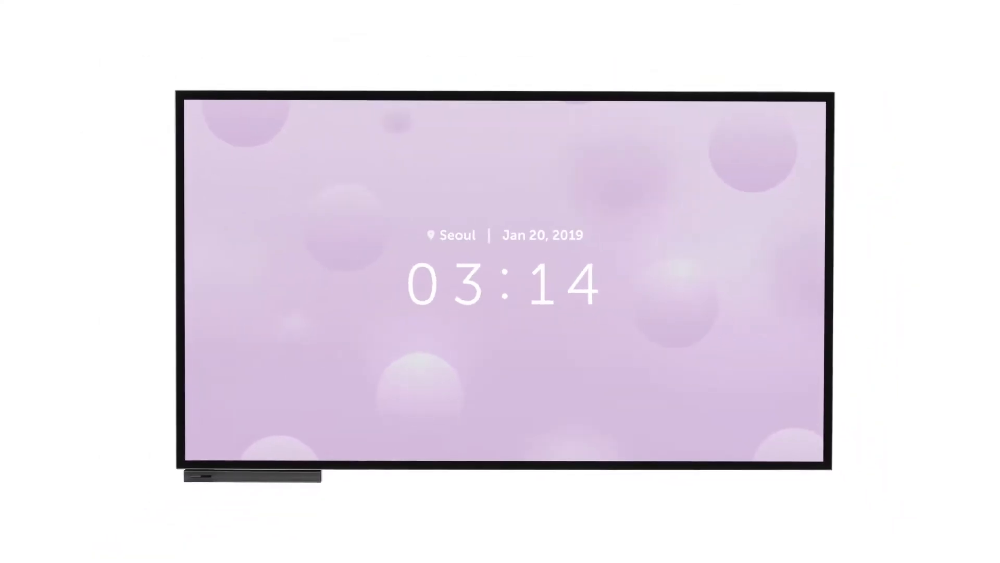